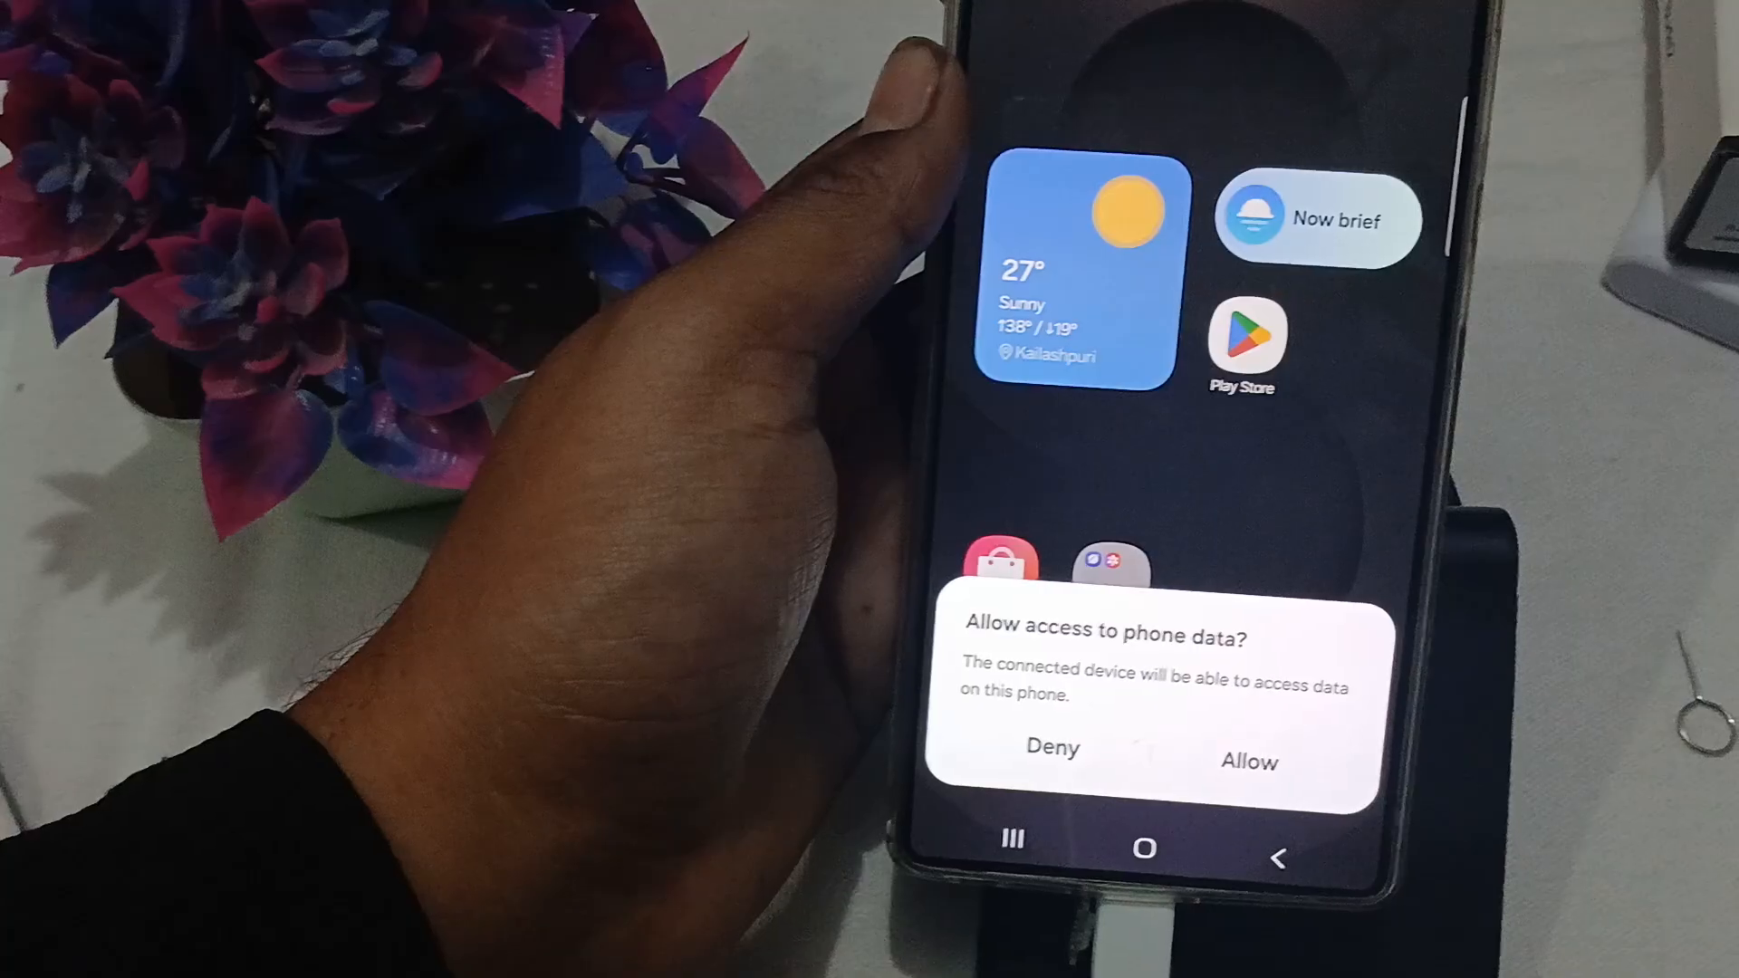
- Allow the connected Mac to access the Samsung phone's data
click(1242, 764)
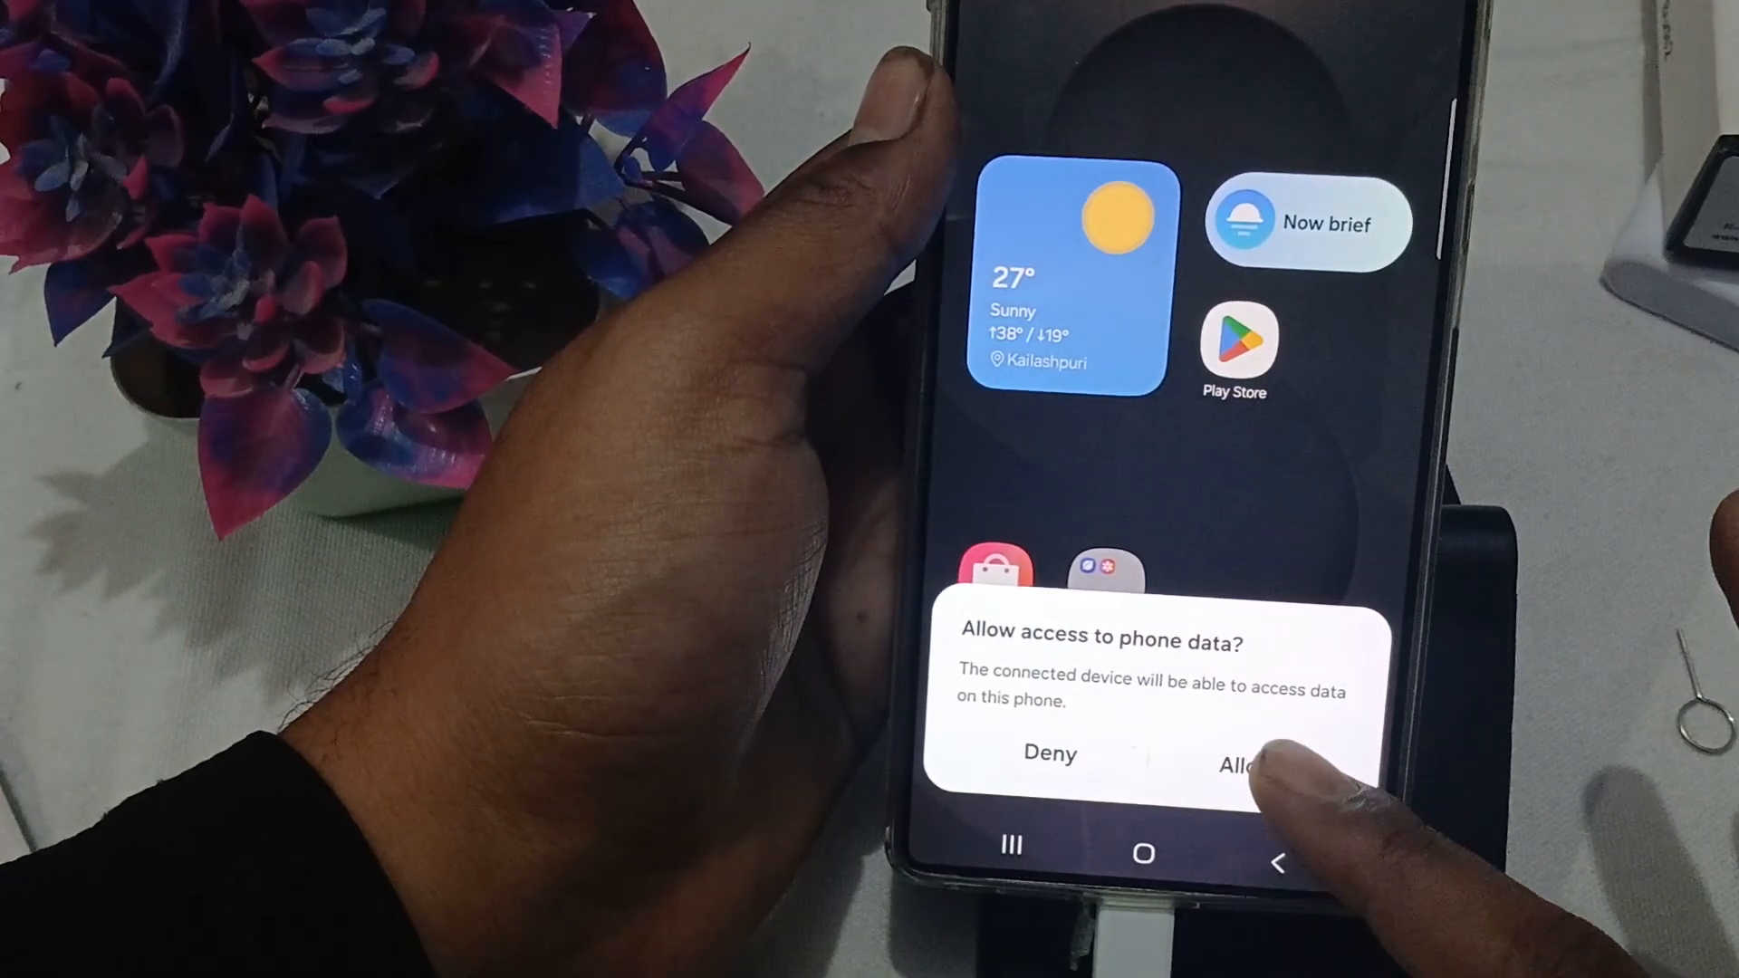
click(1242, 765)
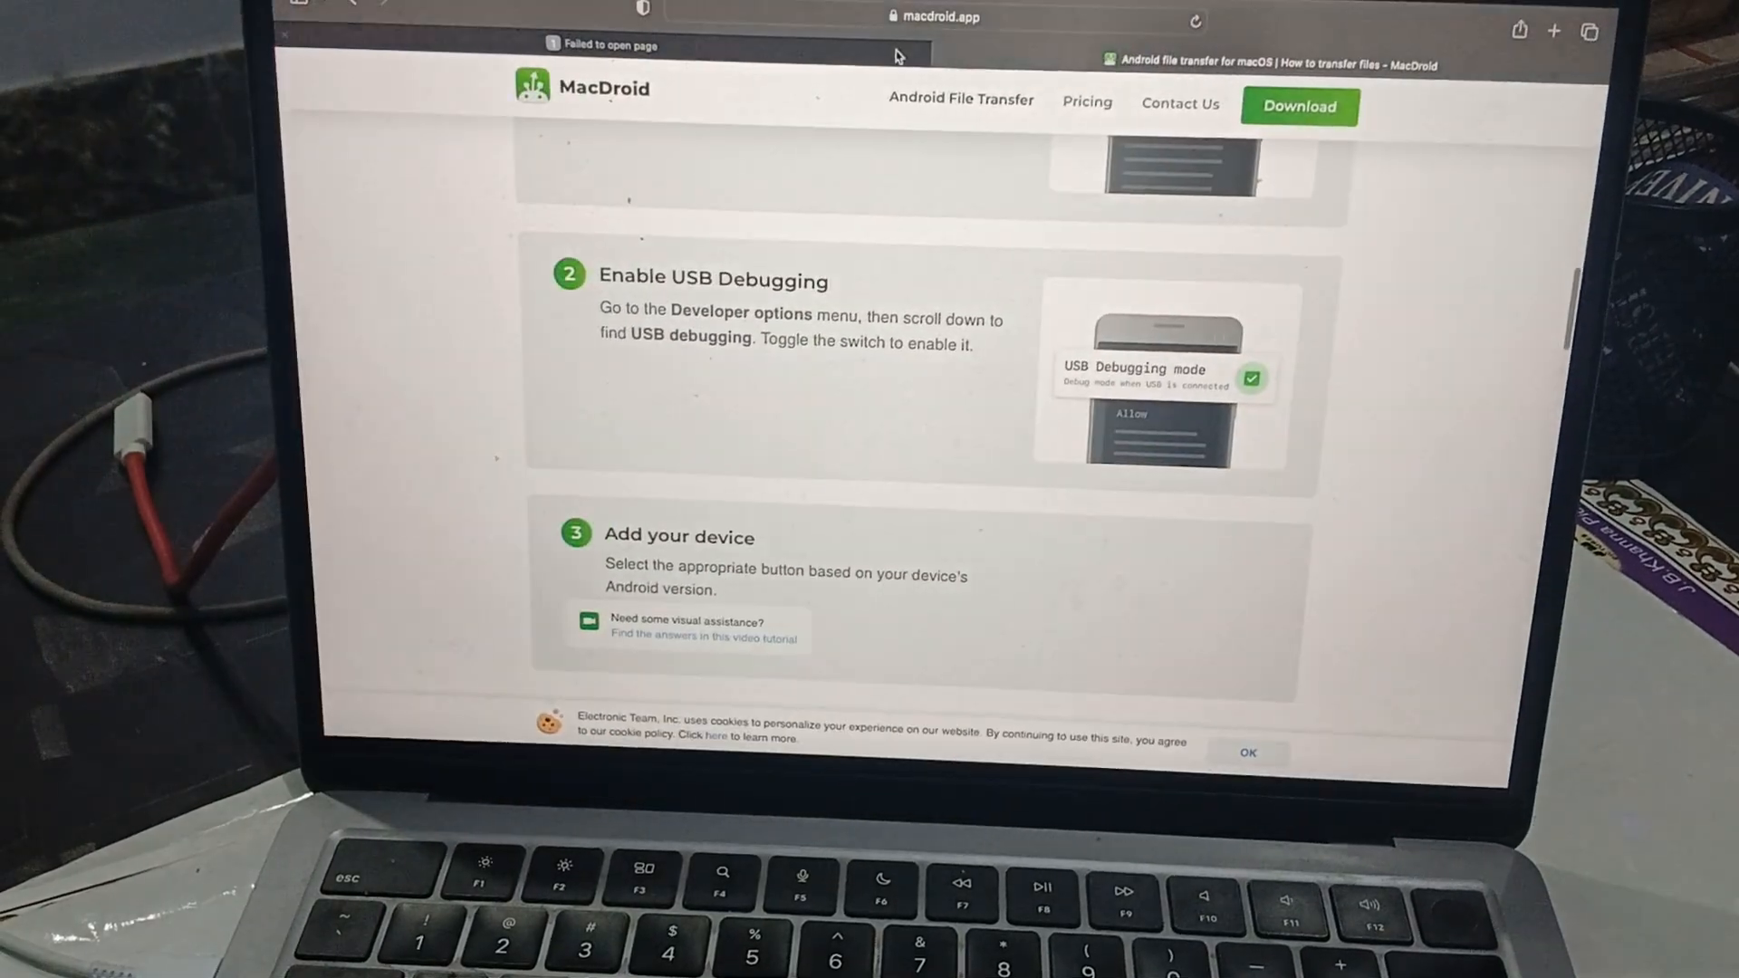
- Scroll the MacDroid page back up to its top heading and App Store link
scroll(down, 3)
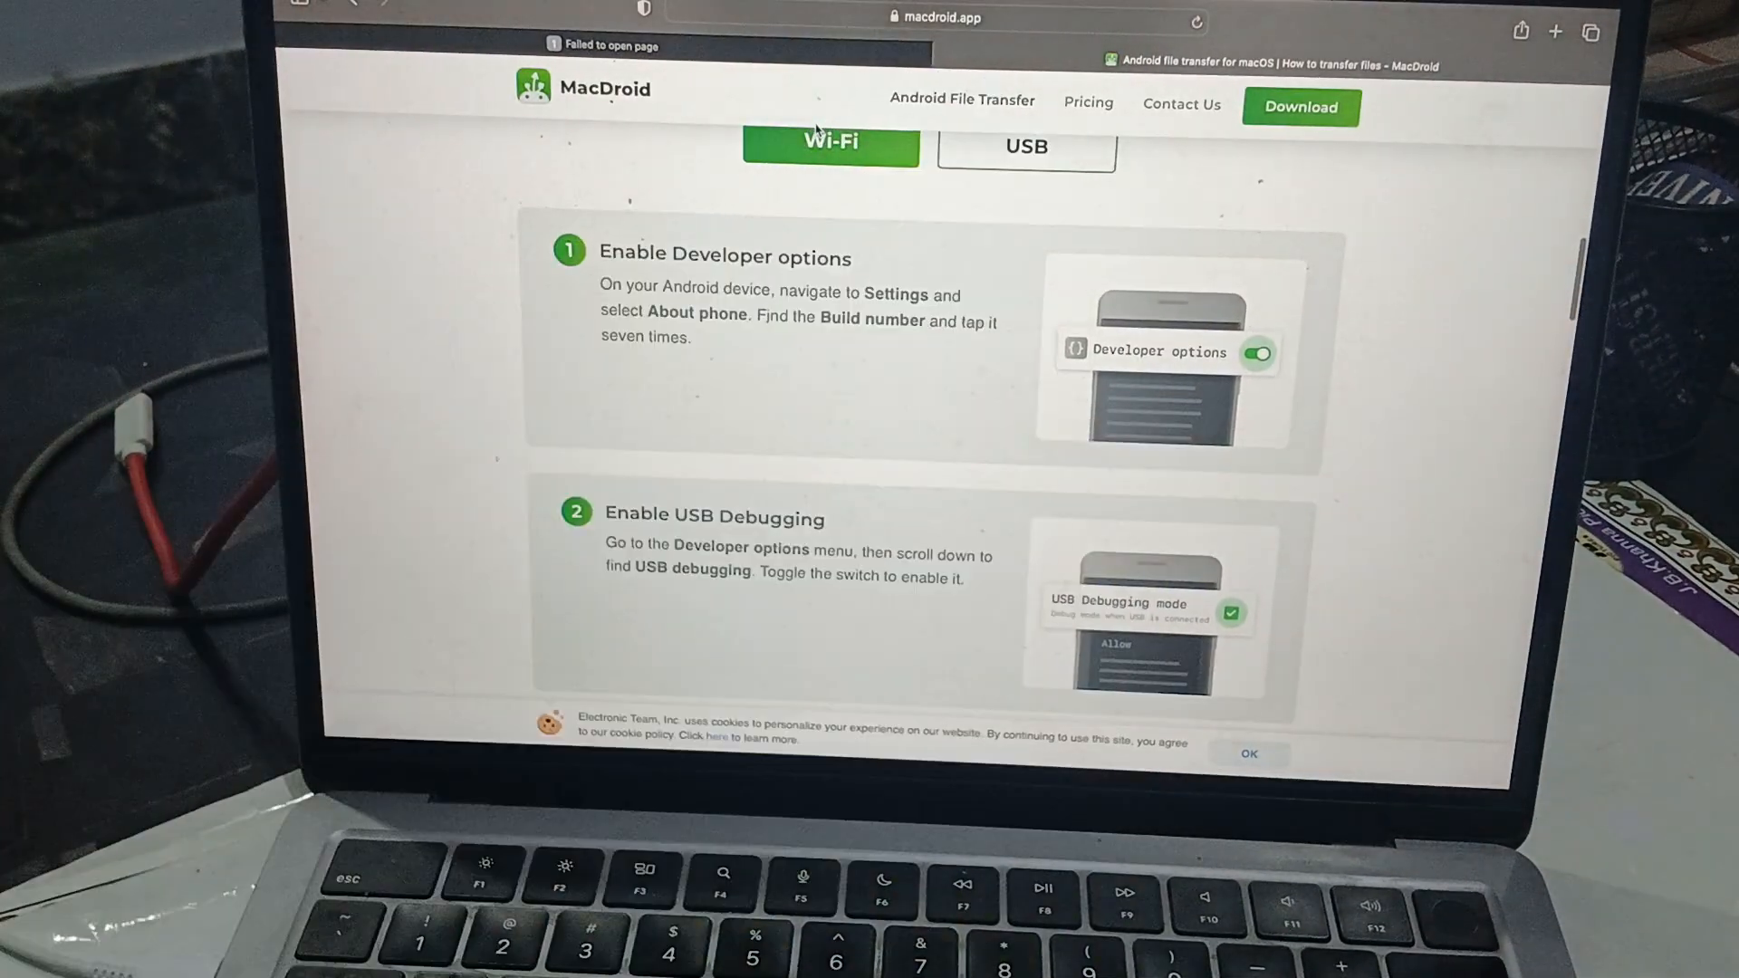
scroll(up, 3)
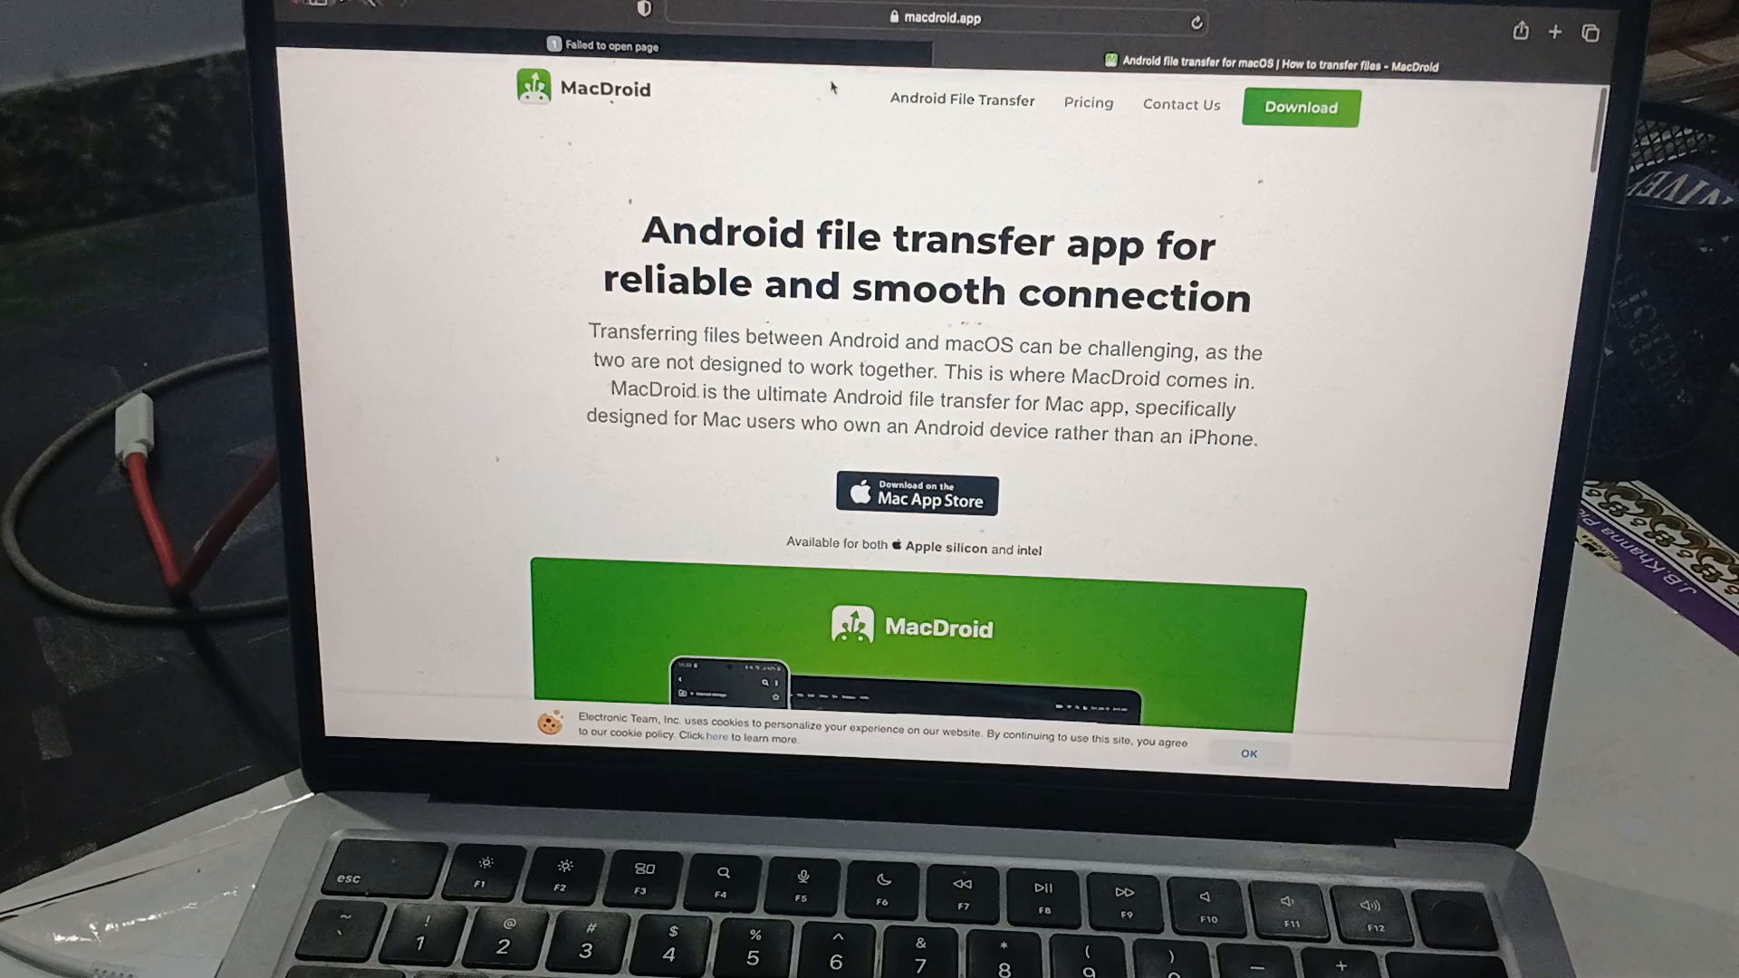
- Search Google for 'ANDRIOD FILE TRANFER' from the Safari address bar
click(932, 18)
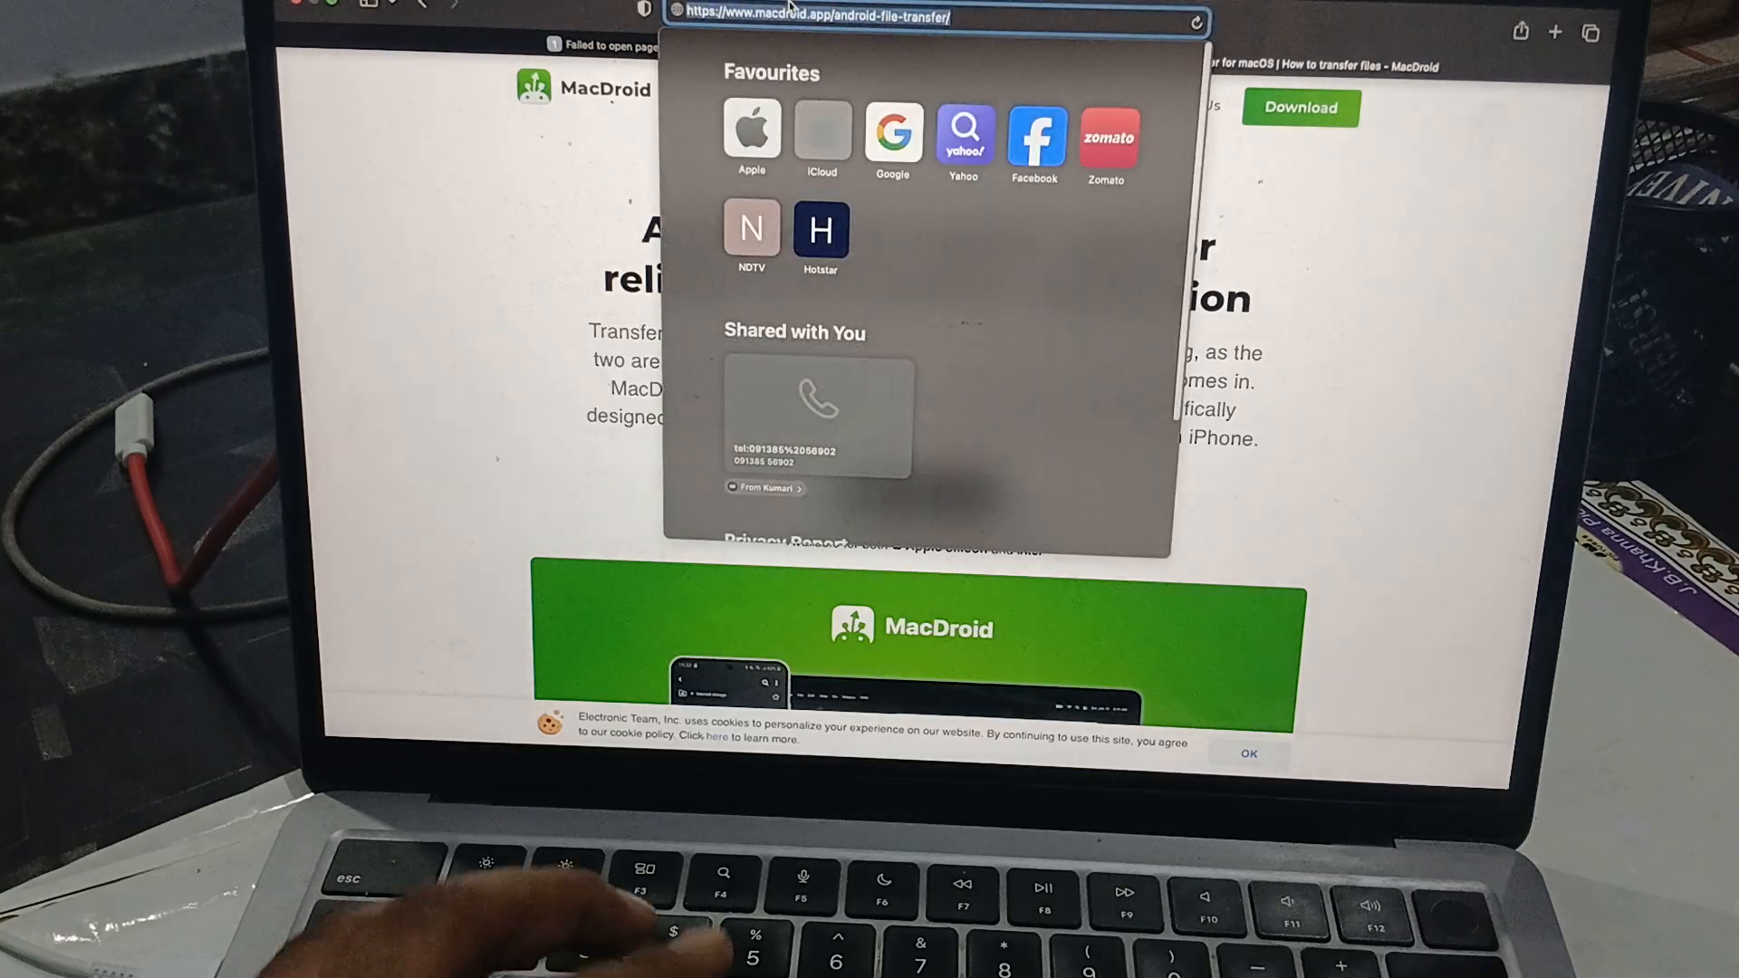
text(ANDRIOD FILE Y)
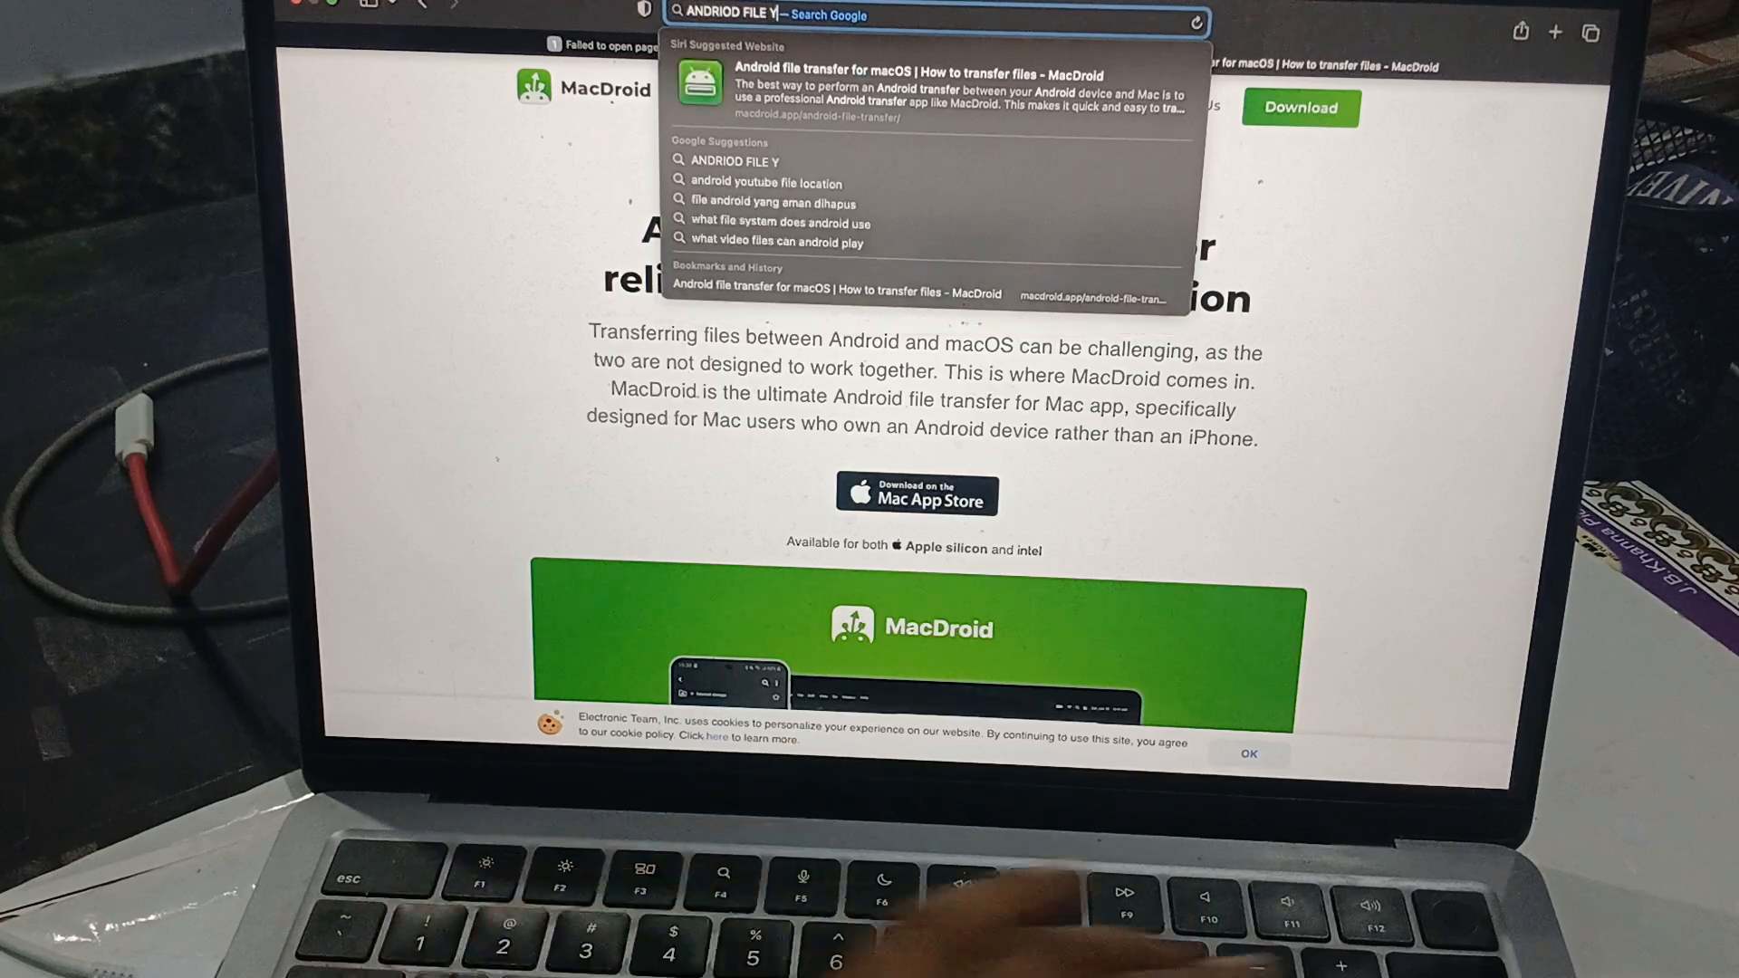
text(TRANFER)
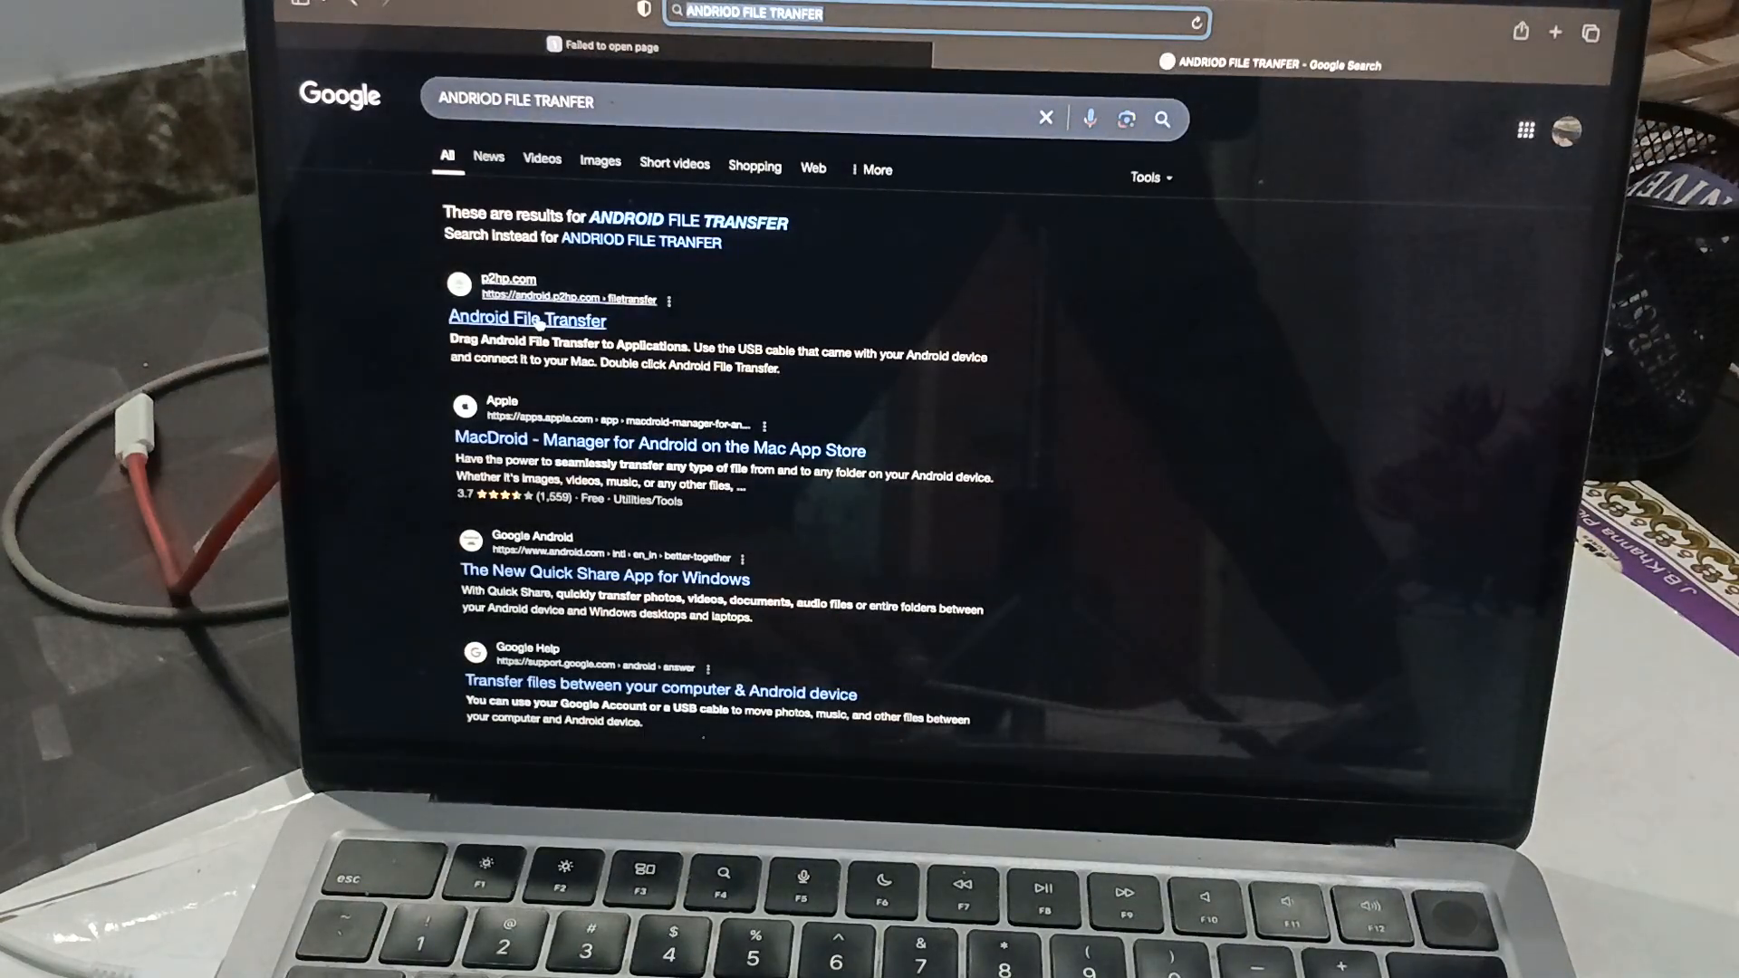
- Visit the p2hp Android File Transfer result, return to results, and close Safari
click(525, 320)
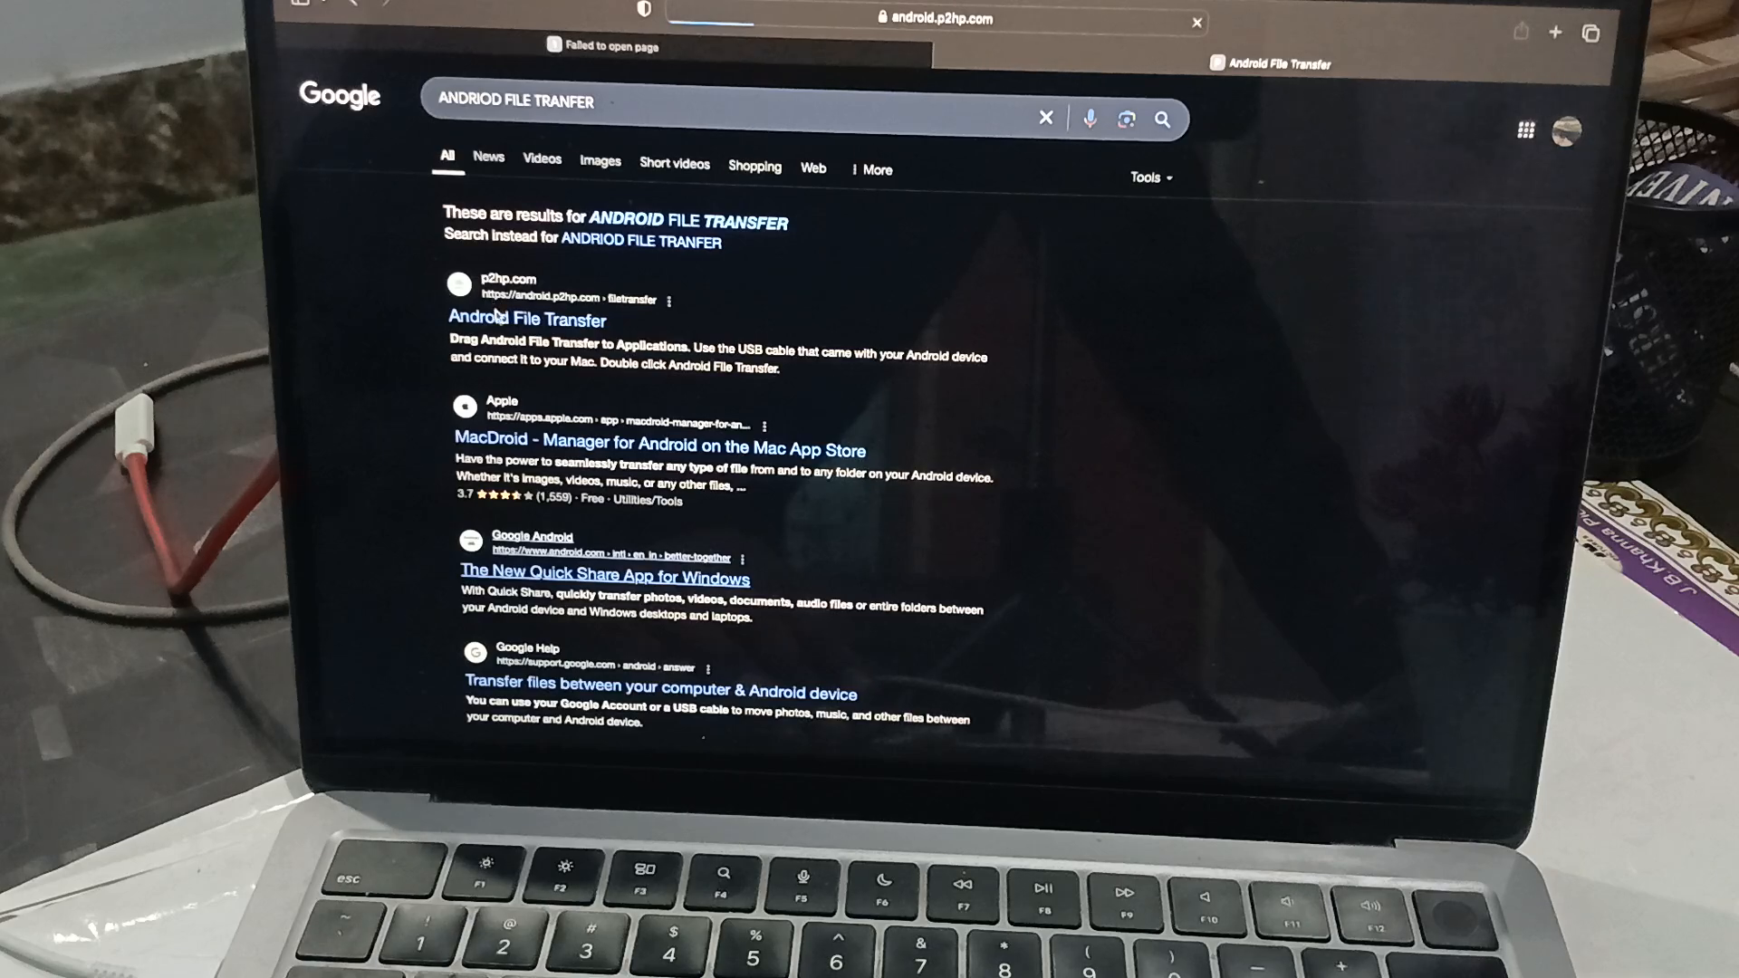
click(525, 320)
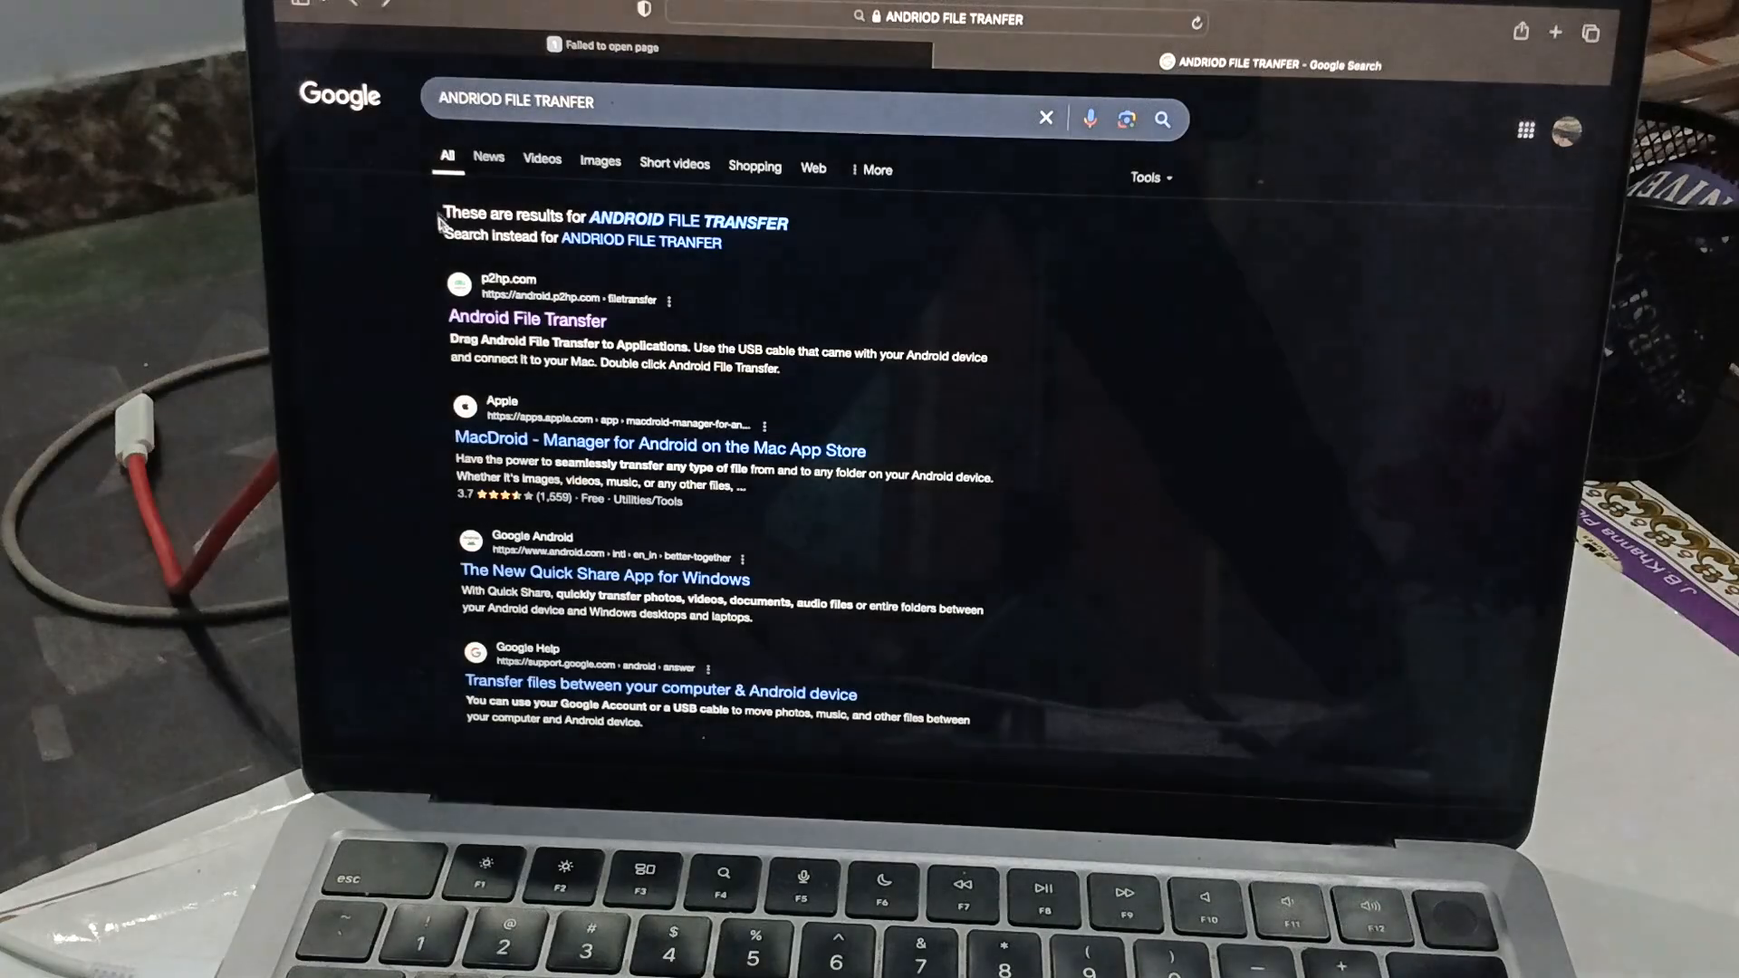
click(525, 320)
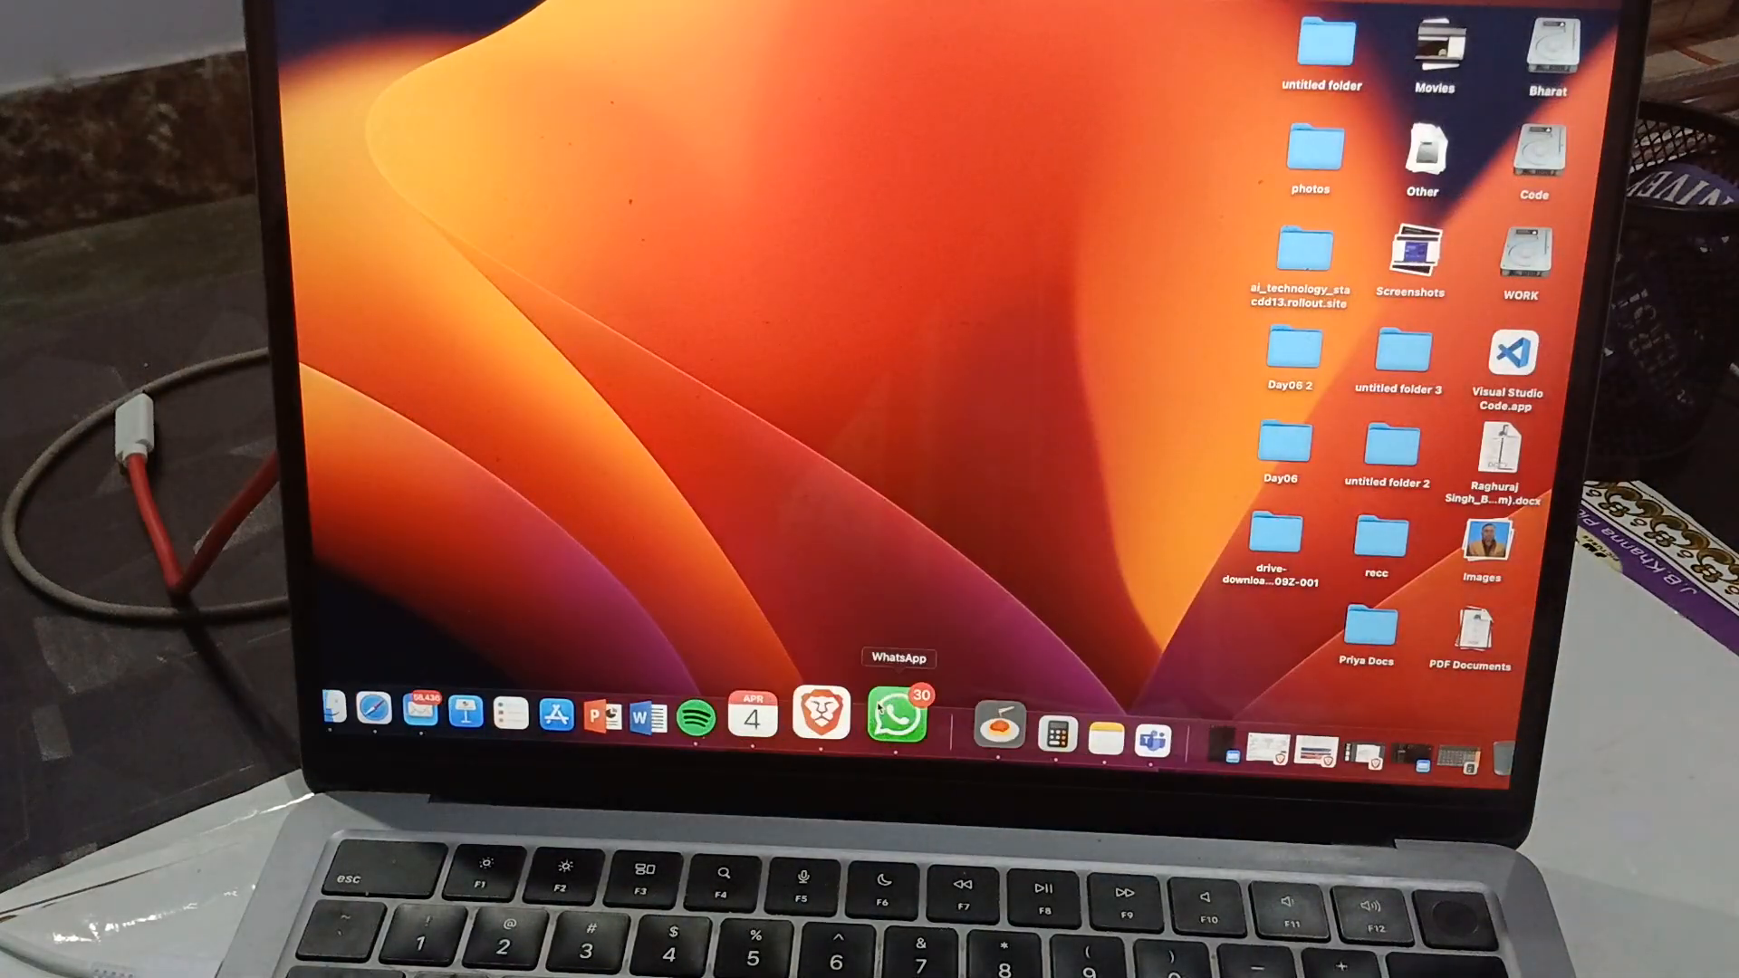
- Launch Android File Transfer from Spotlight search results
text(App Store.app)
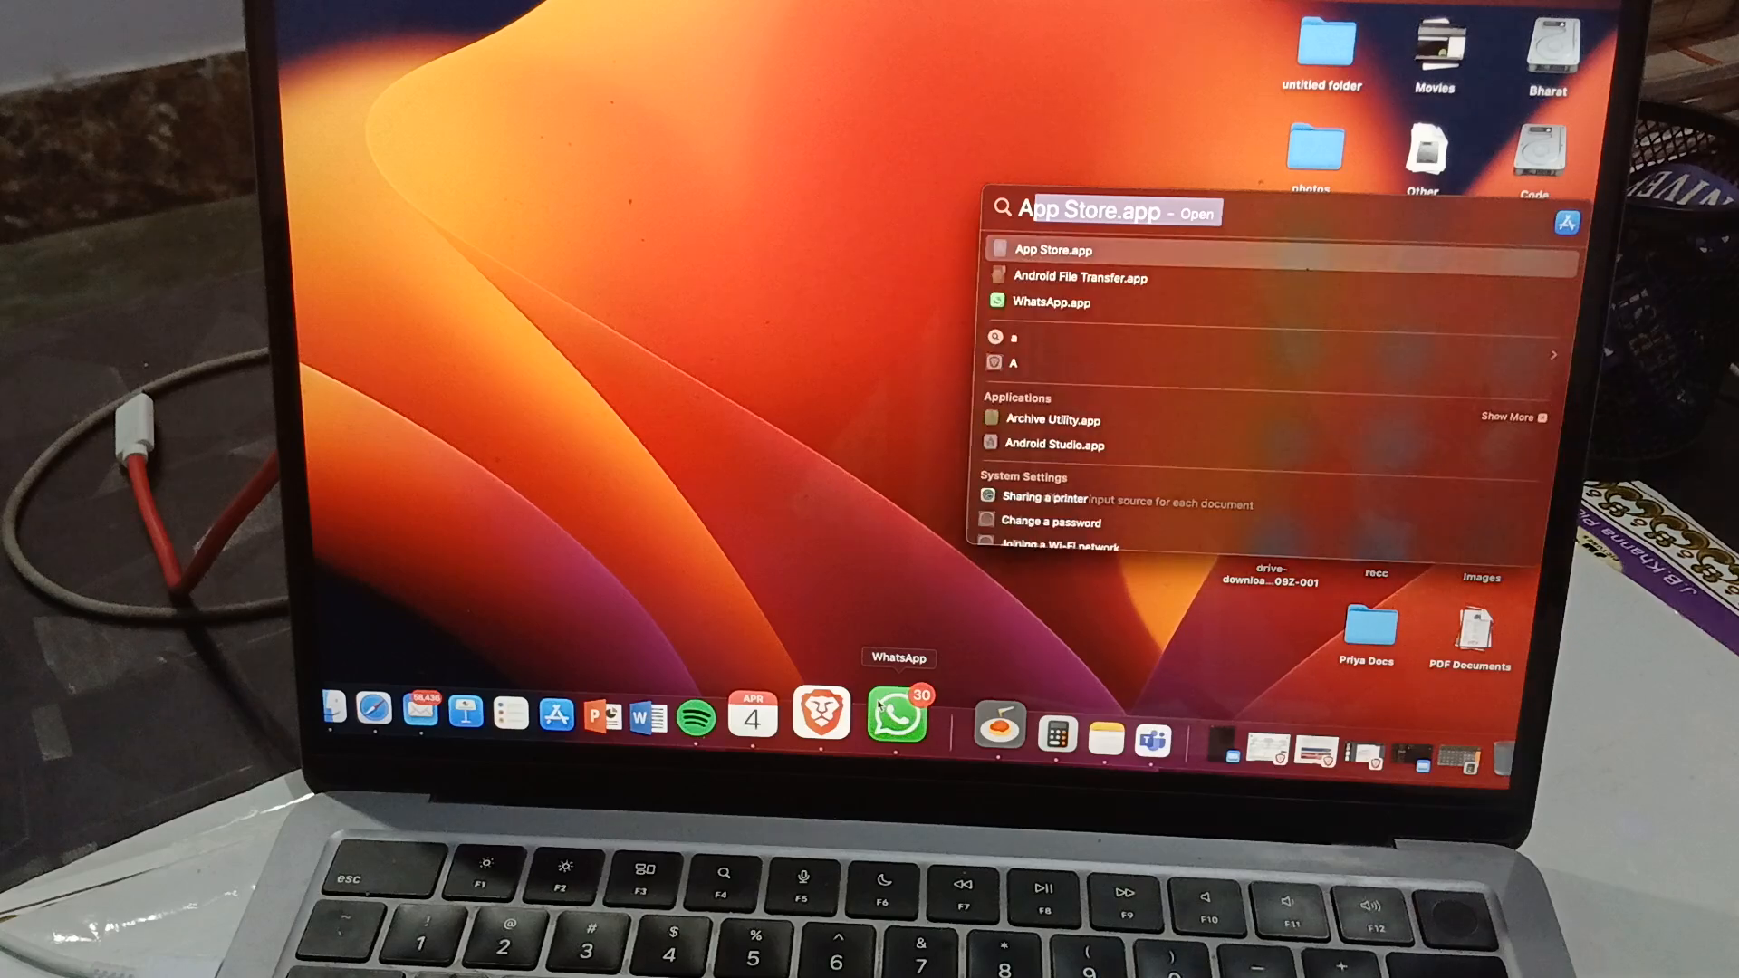
key(down)
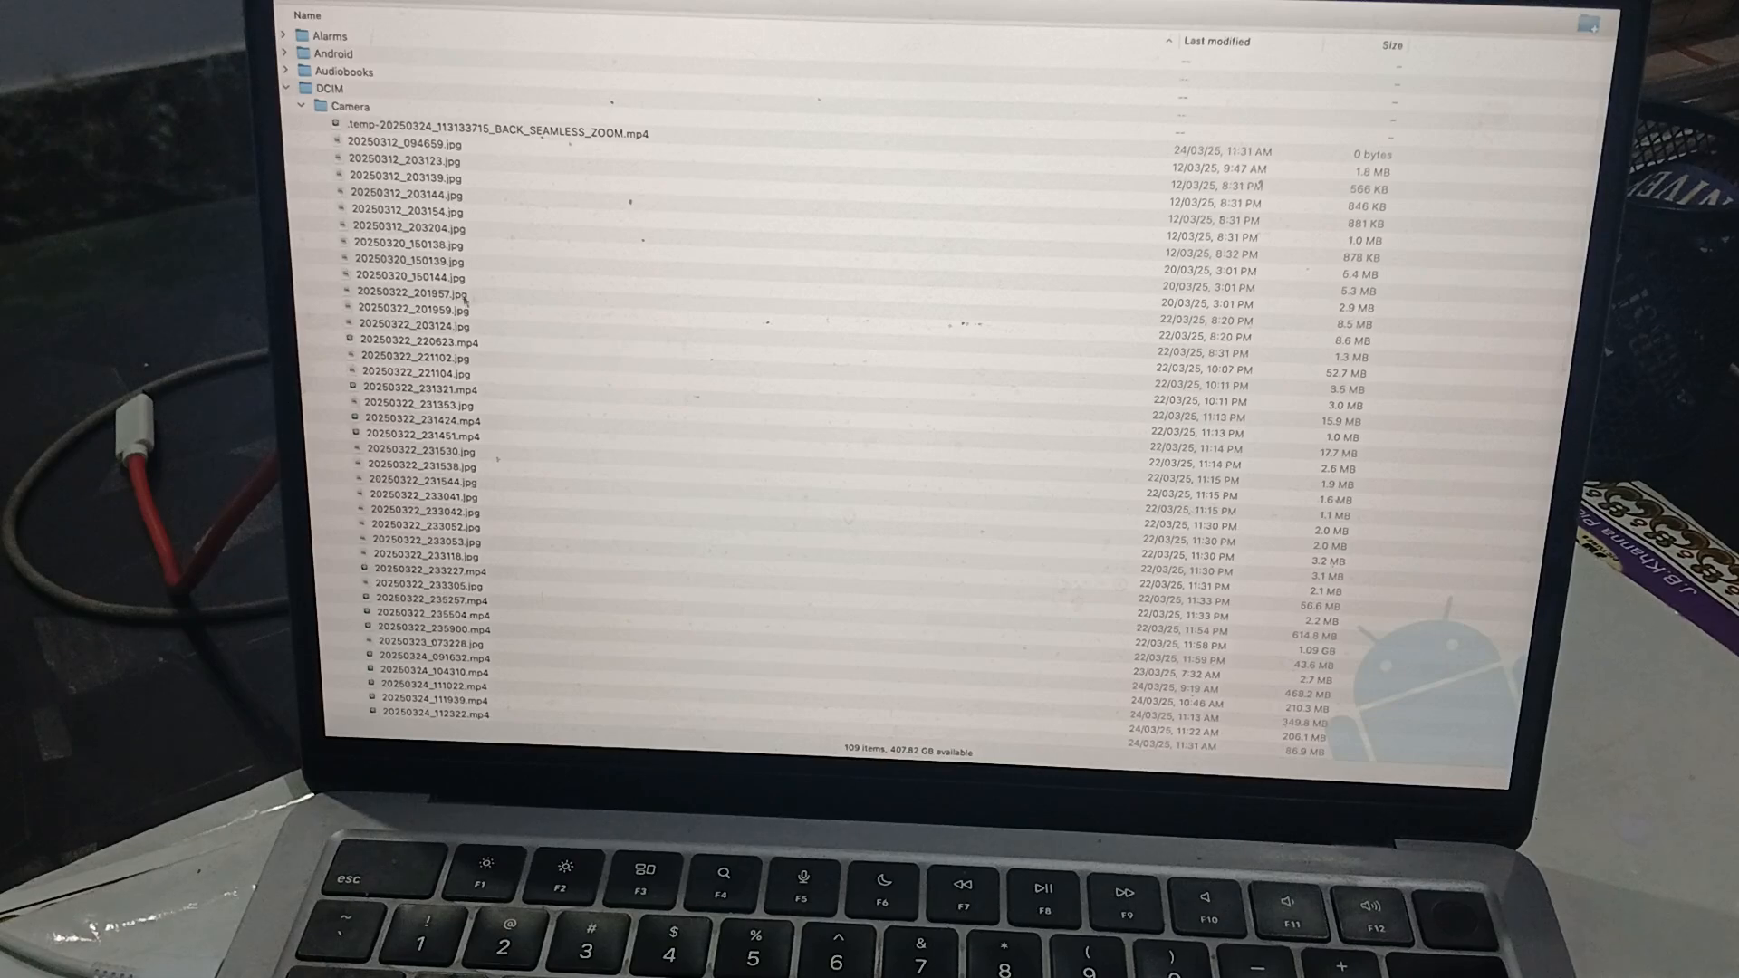
- Scroll the DCIM Camera file list through the early-April photos and videos
scroll(down, 3)
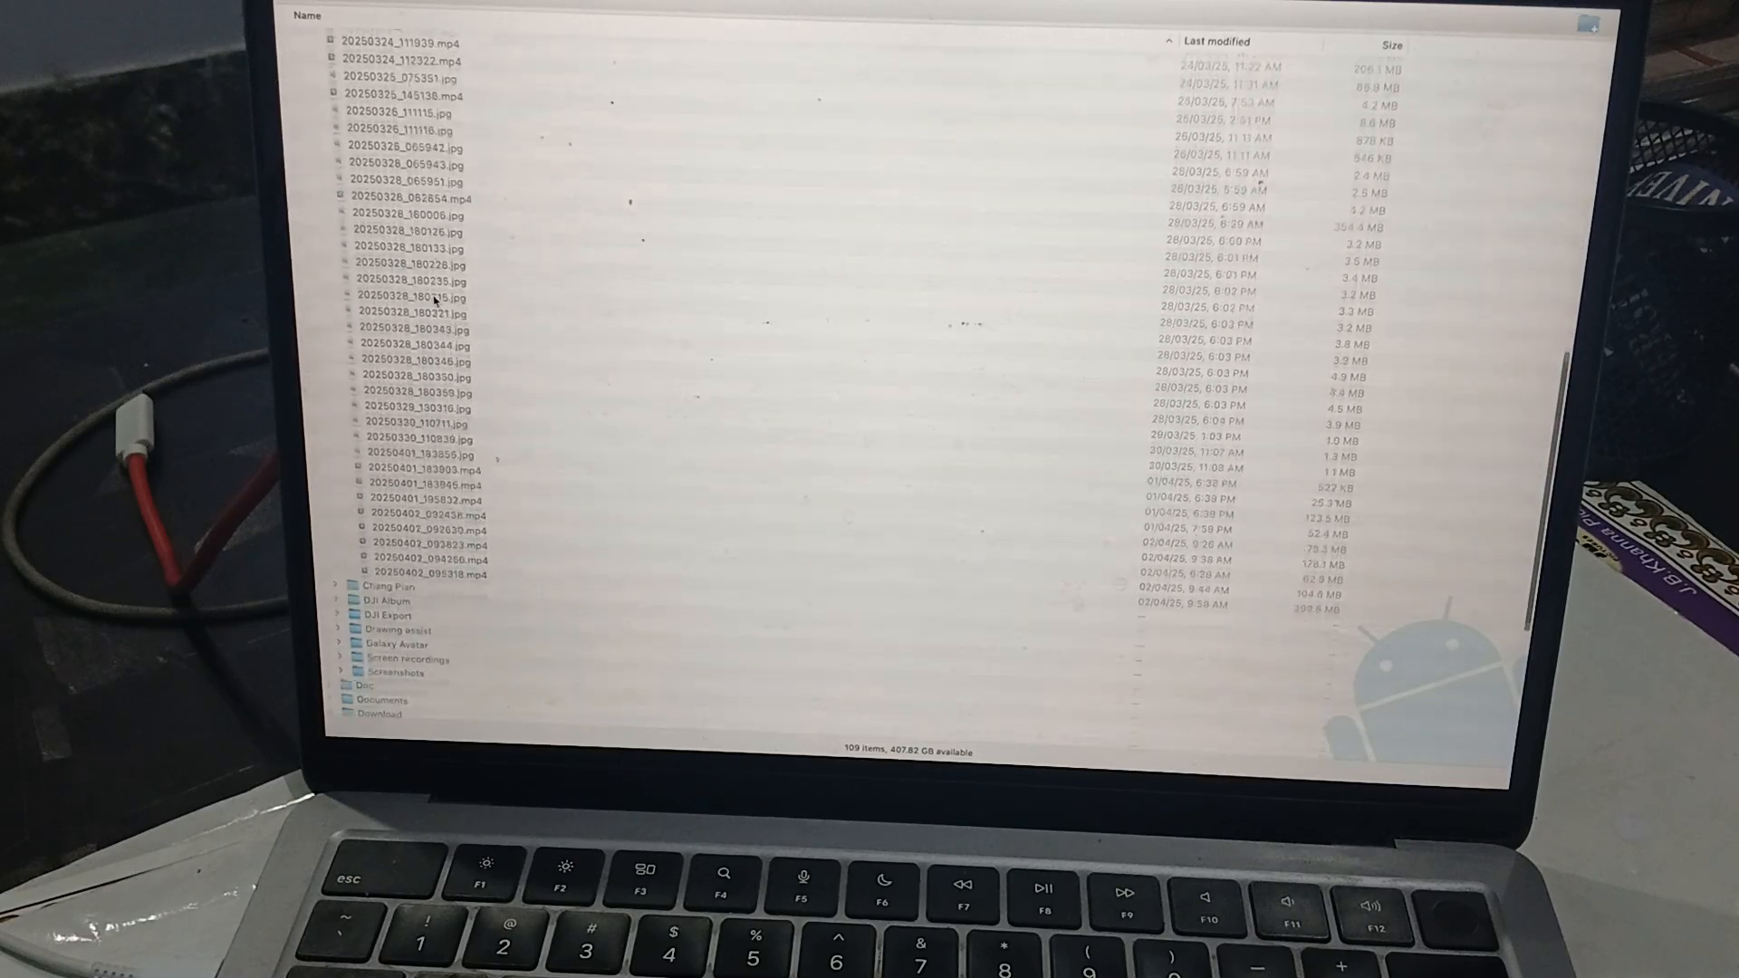